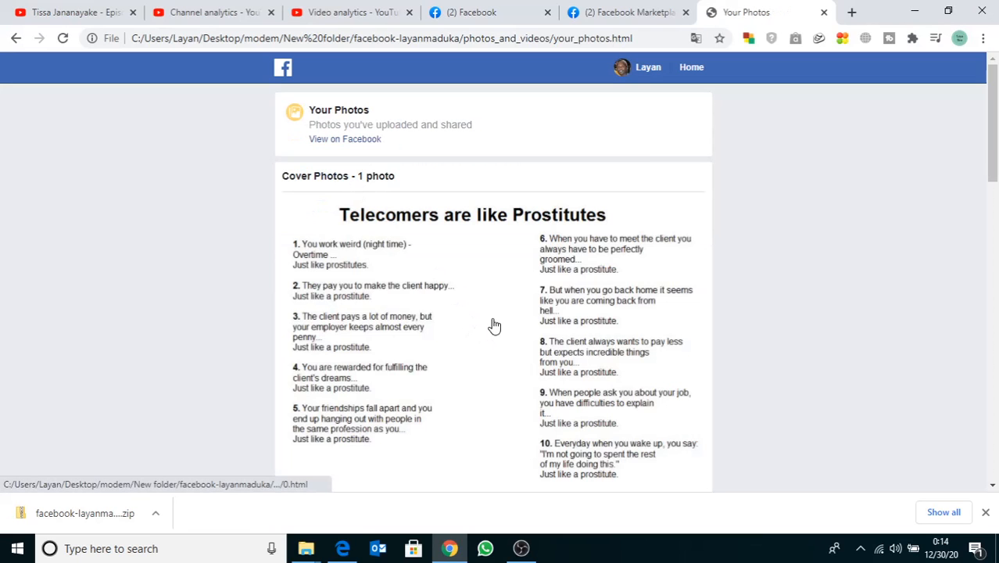
Scroll through the offline Your Photos archive page in Chrome
scroll("down", 3)
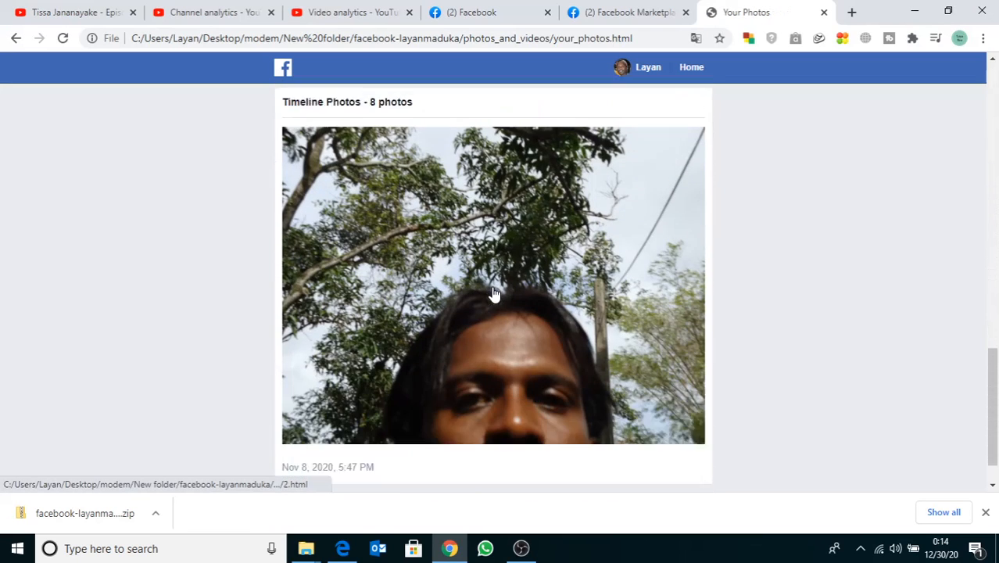
scroll("down", 3)
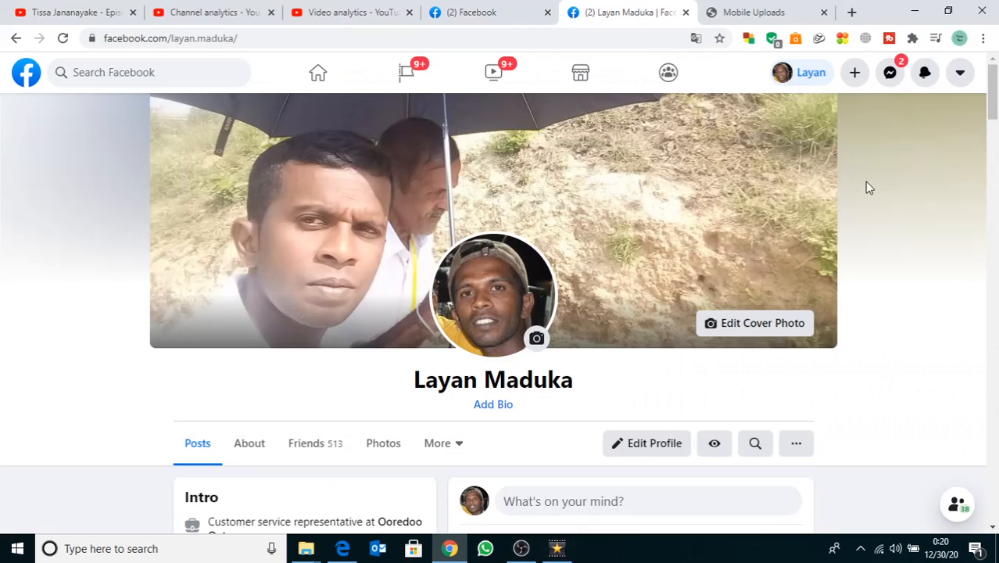
Navigate Account > Settings & Privacy > Privacy Shortcuts > Your Facebook Information > Access Your Information
scroll("down", 3)
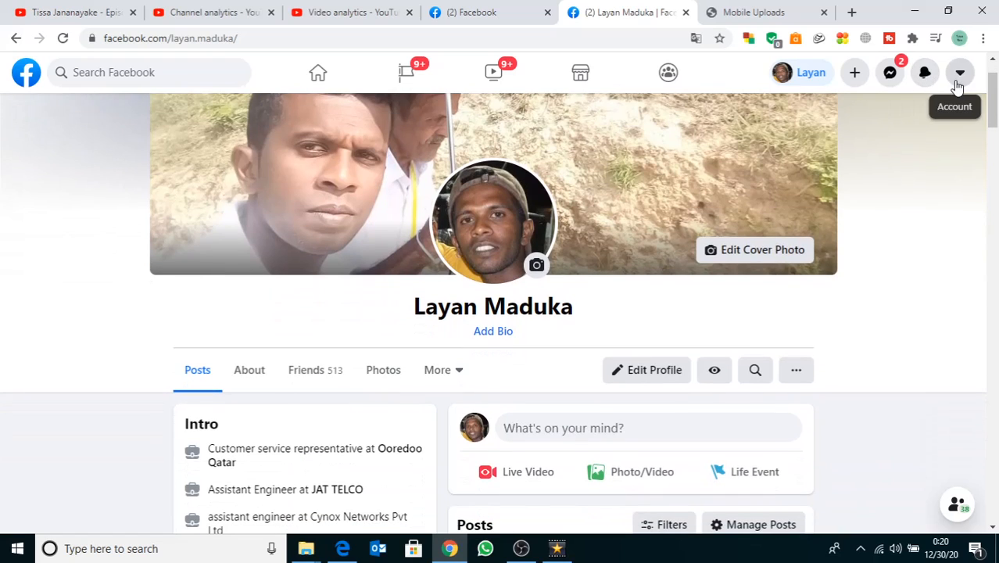
left_click(960, 72)
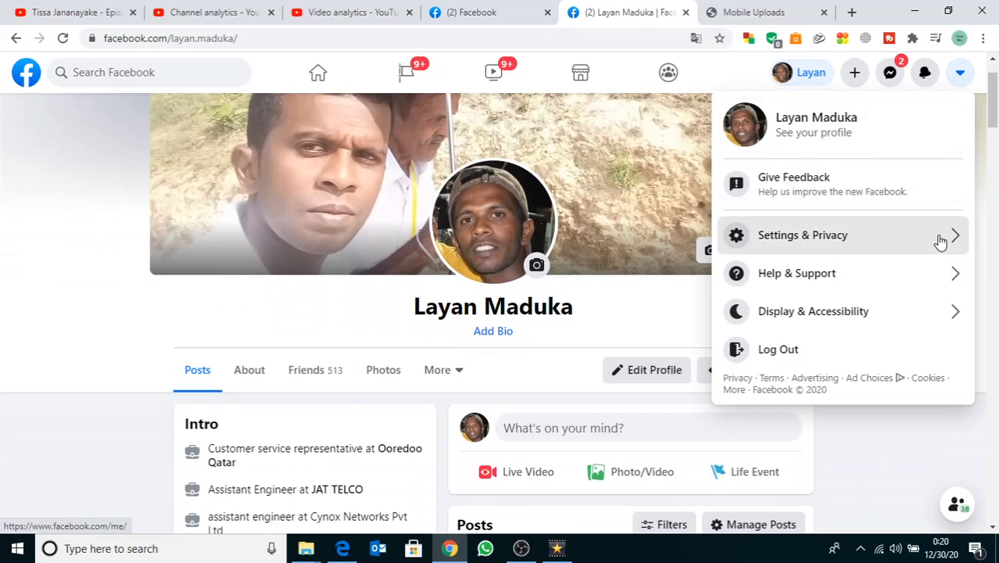
left_click(802, 235)
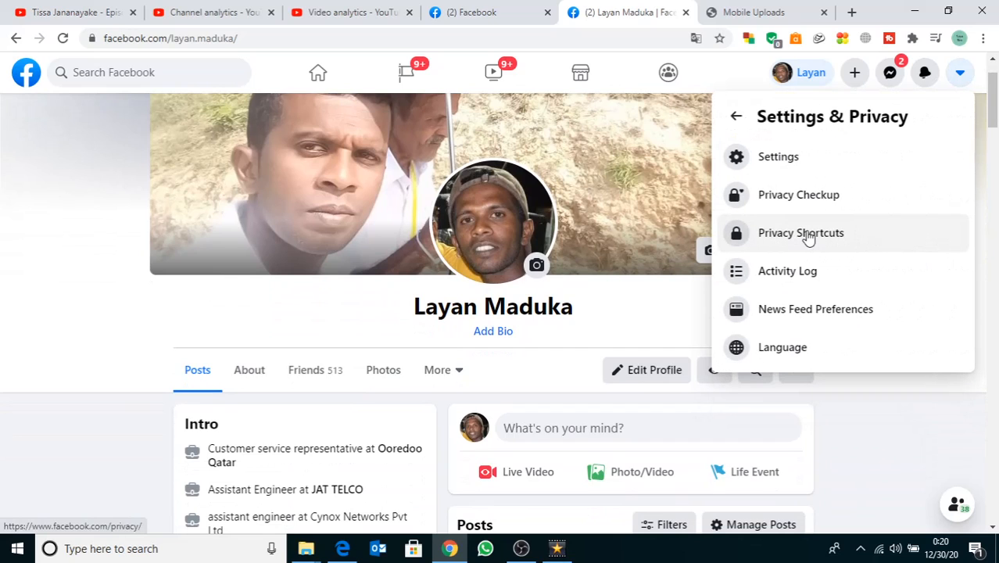
left_click(801, 231)
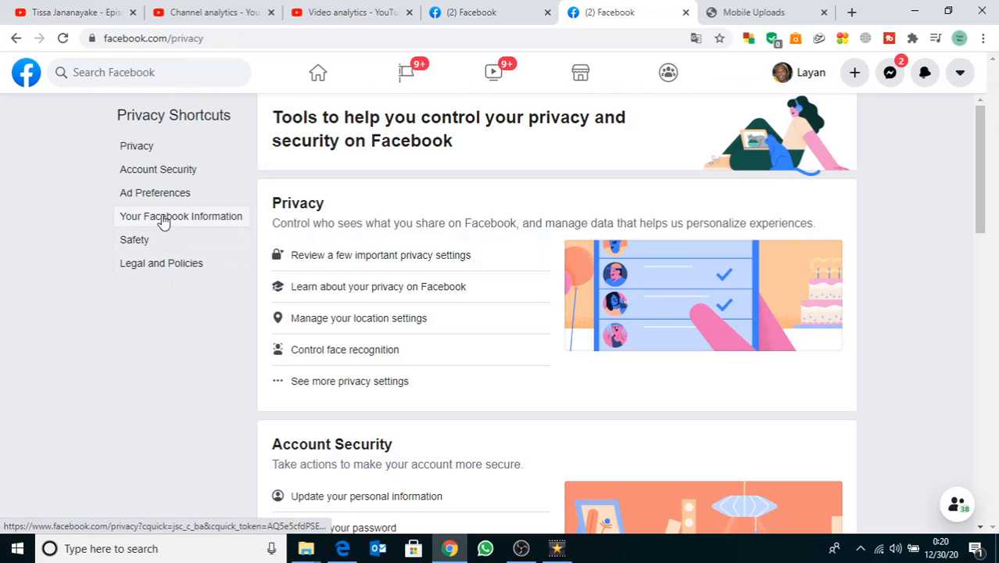
left_click(182, 216)
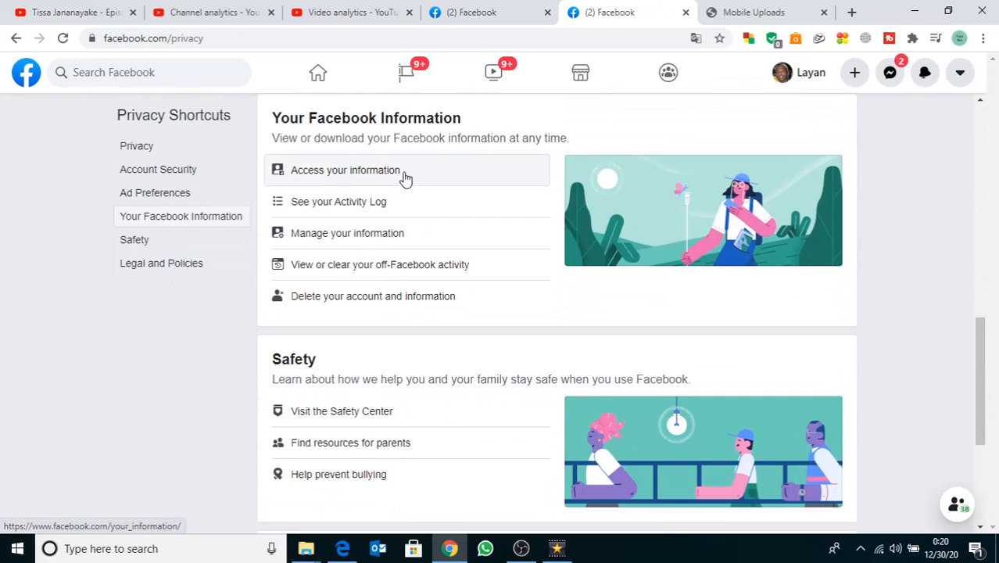
mouse_move(353, 141)
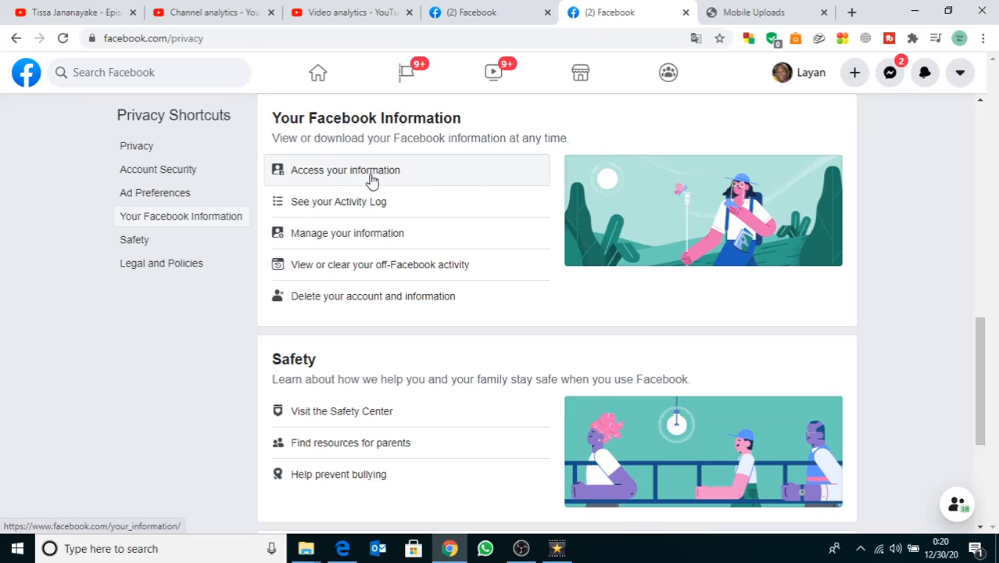
left_click(344, 169)
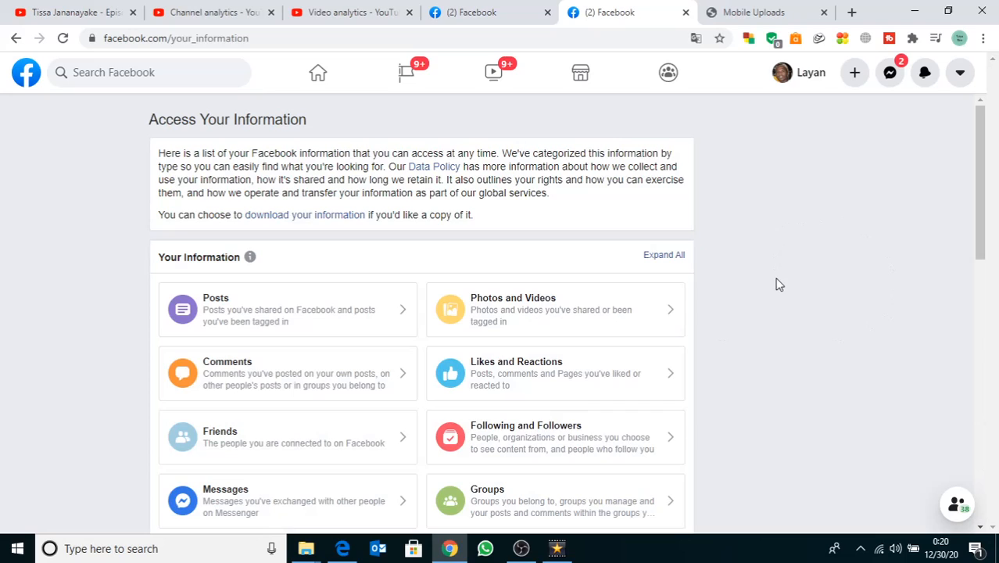
mouse_move(303, 214)
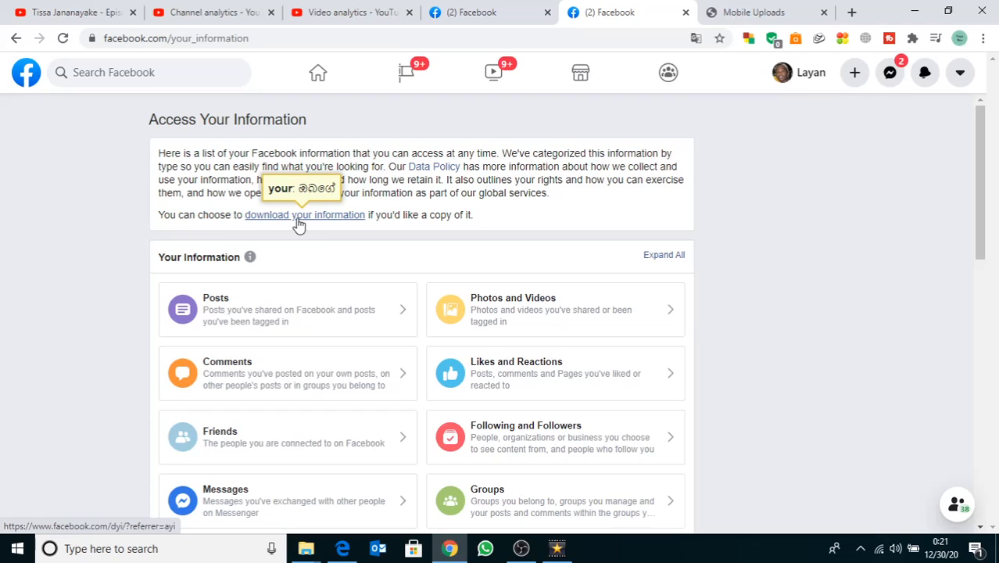
On Download Your Information, deselect all categories and tick only Photos and Videos, keeping HTML and High quality
left_click(304, 215)
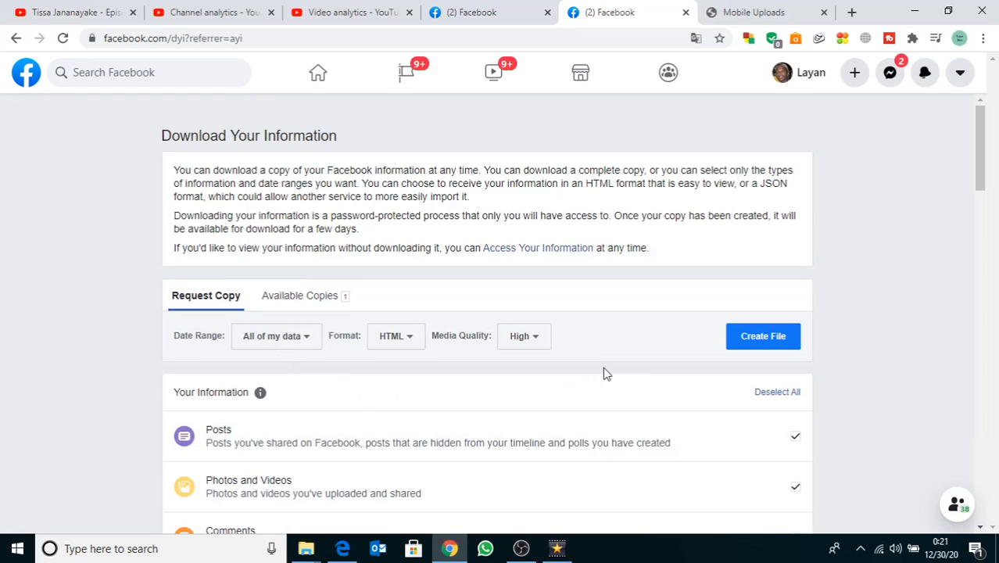
scroll("down", 3)
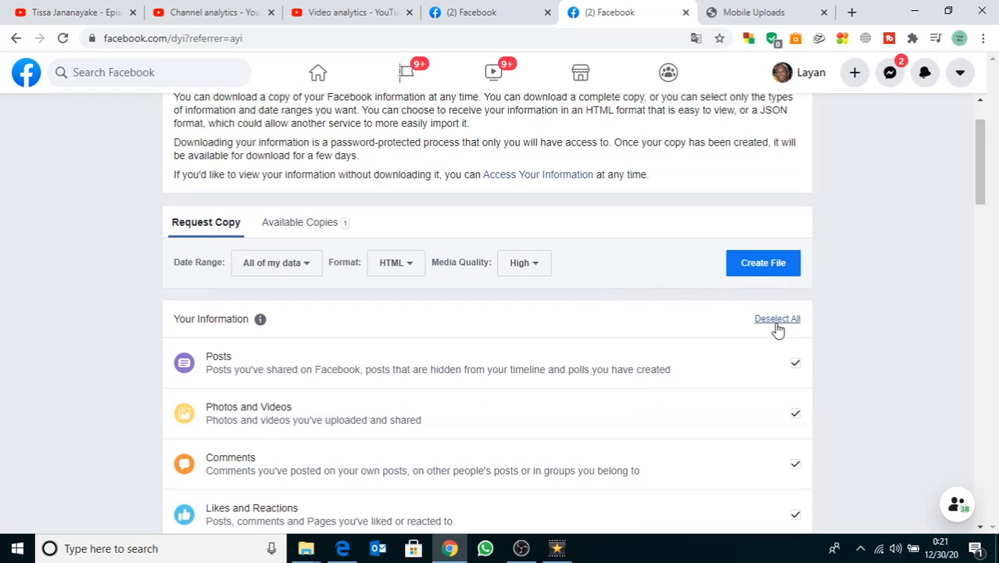
scroll("down", 3)
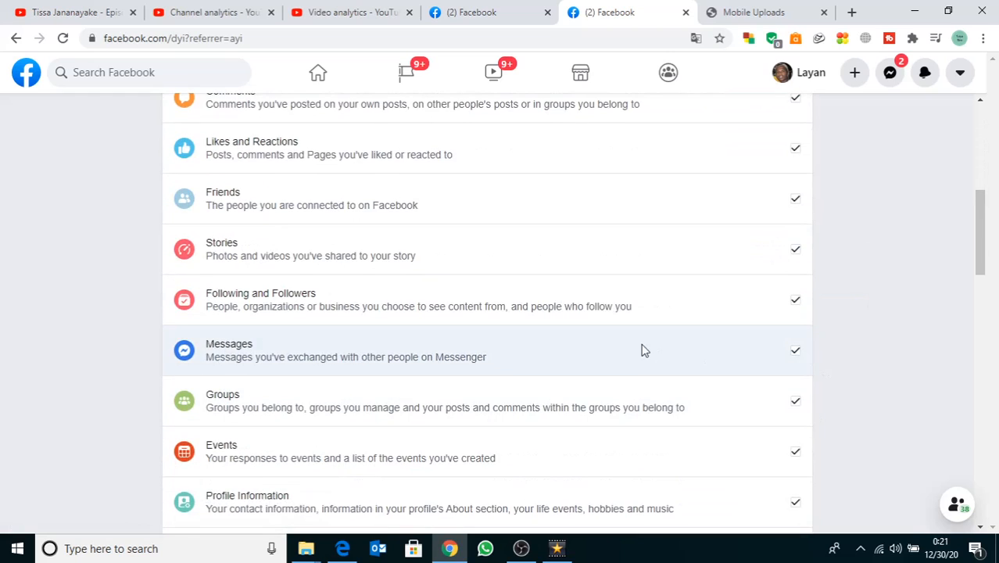
scroll("down", 3)
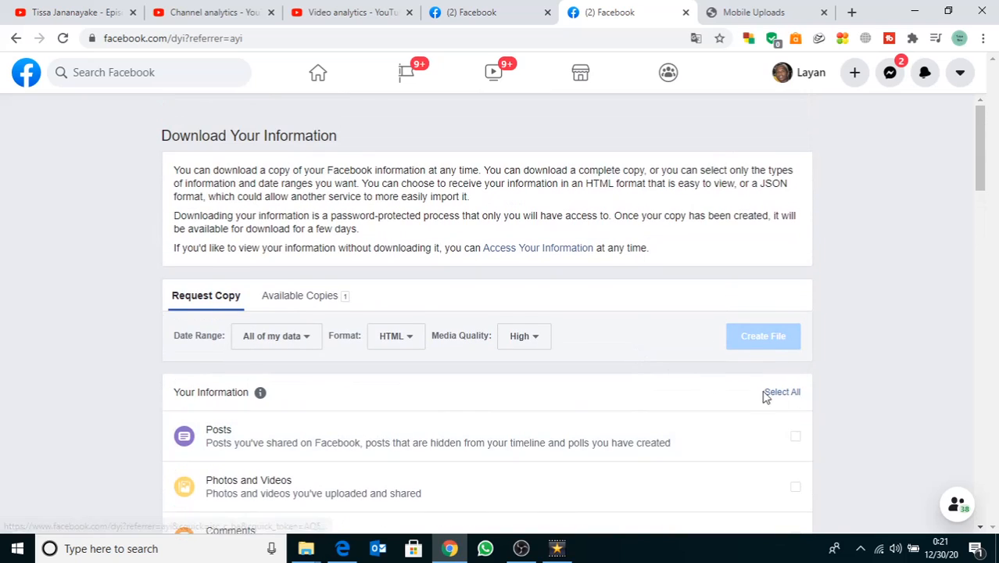
scroll("down", 3)
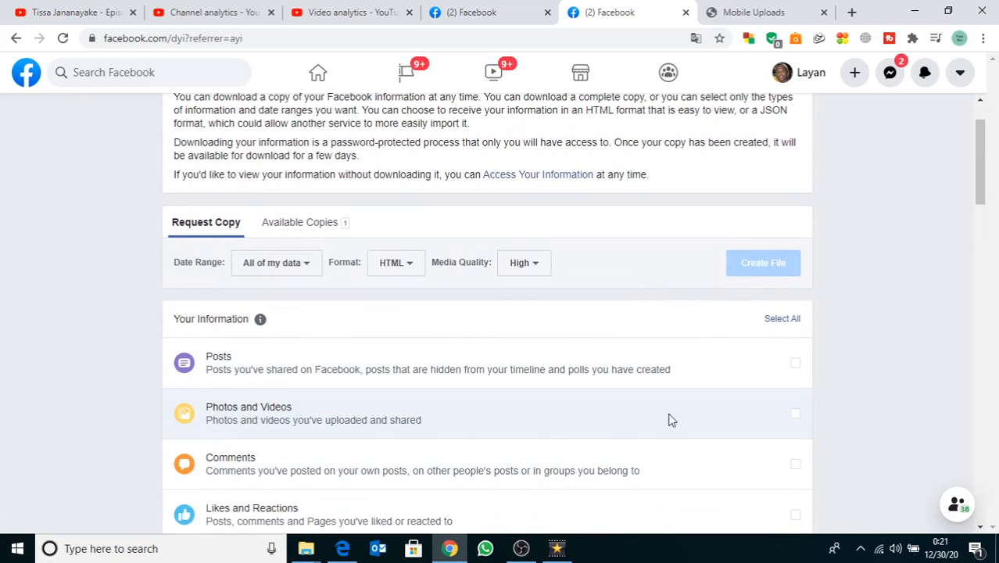
left_click(796, 412)
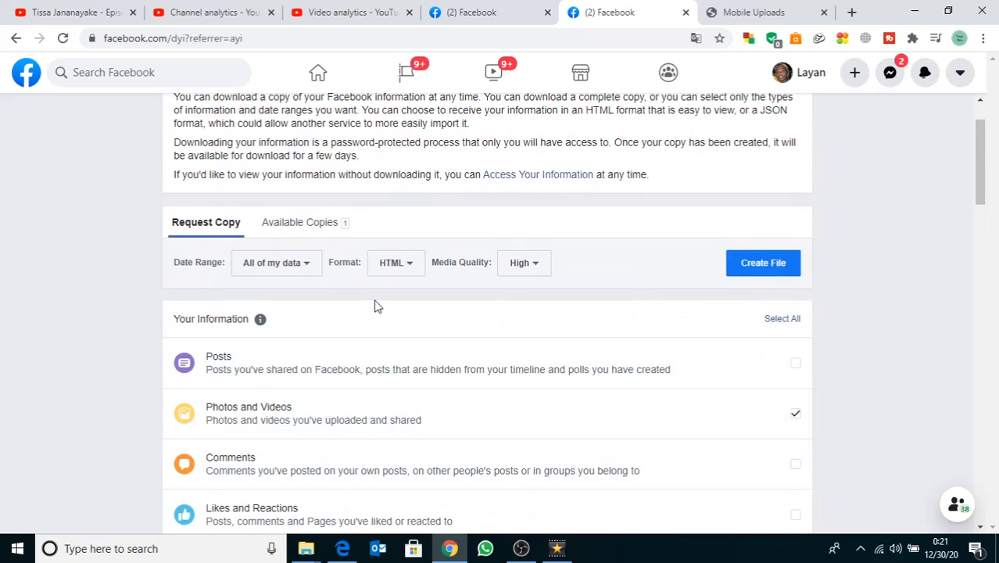
left_click(276, 263)
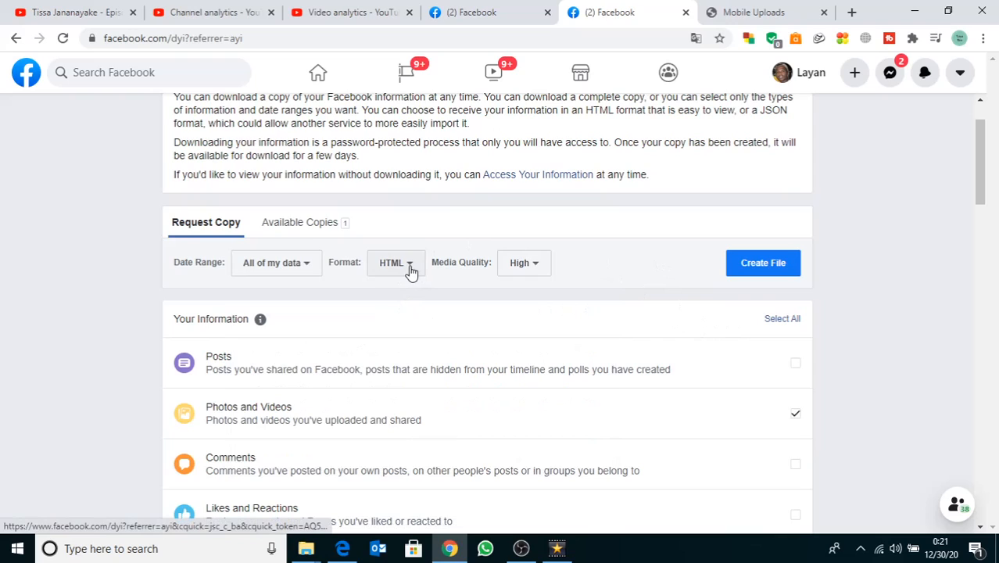
mouse_move(482, 297)
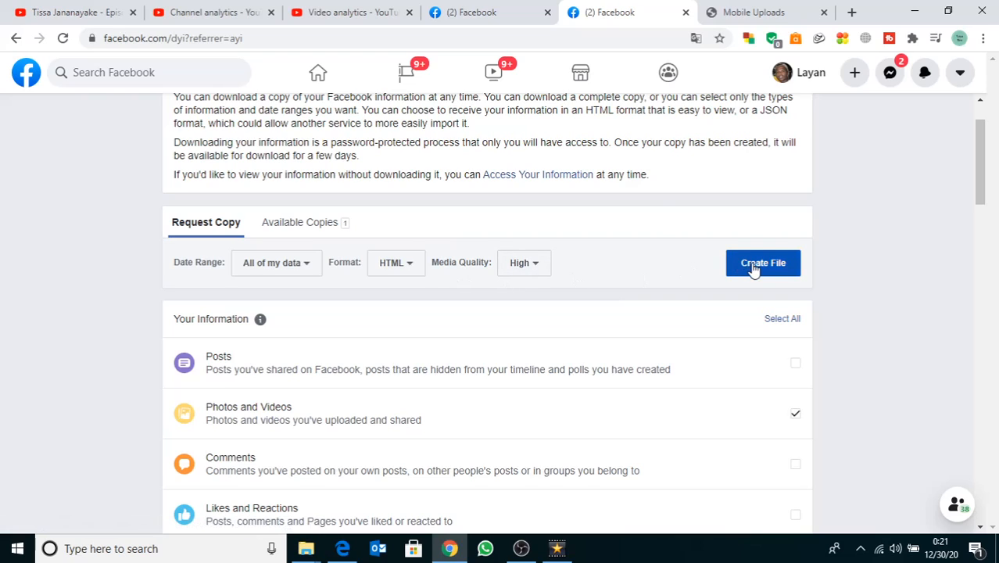
Create the information file, then follow the ready notification to the Available Copies list
left_click(763, 263)
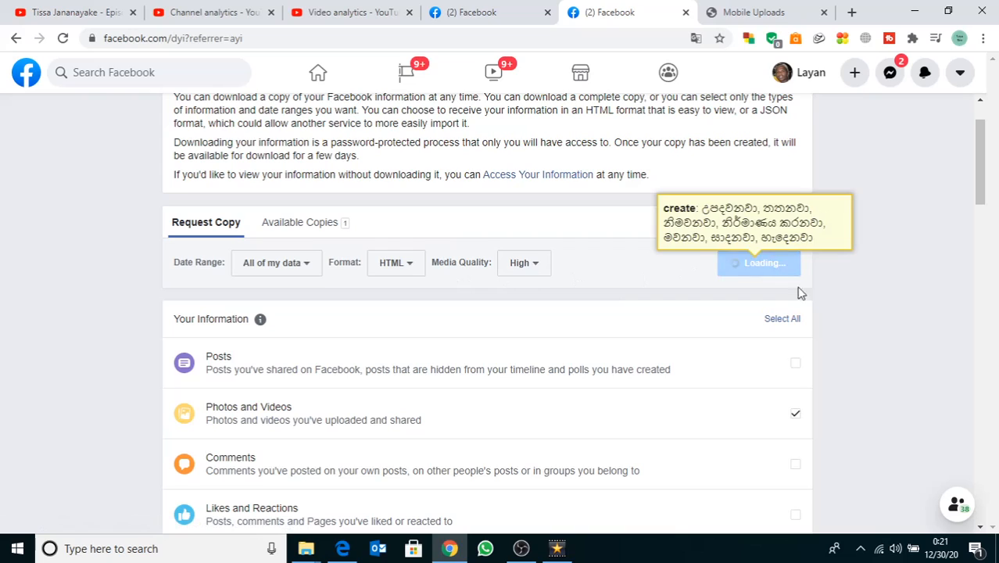
left_click(763, 263)
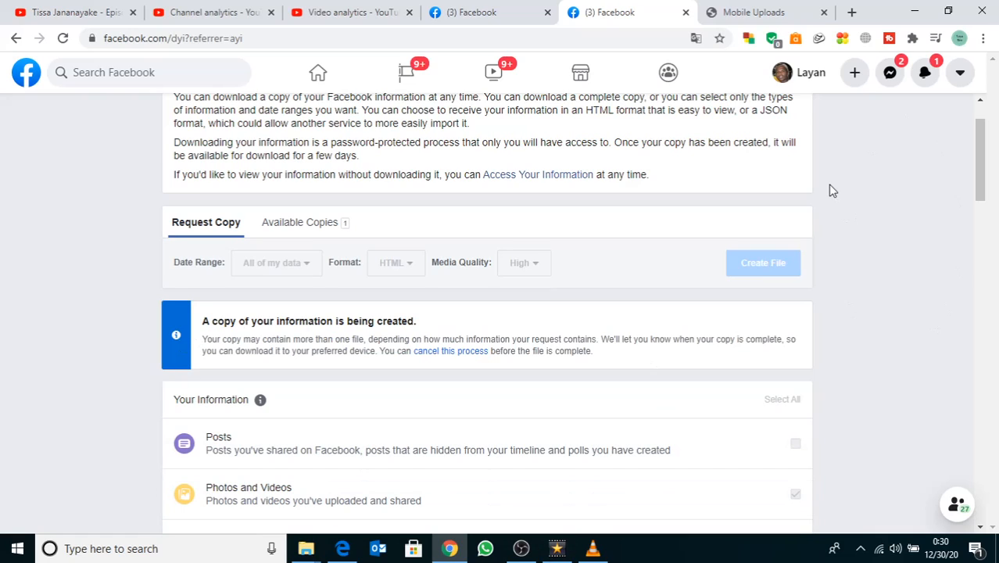
mouse_move(925, 72)
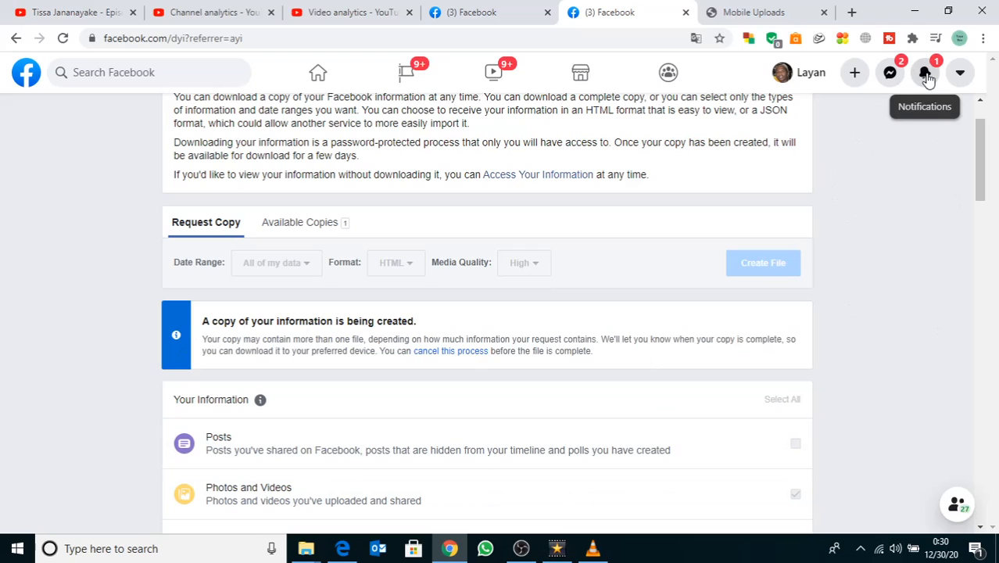
left_click(926, 72)
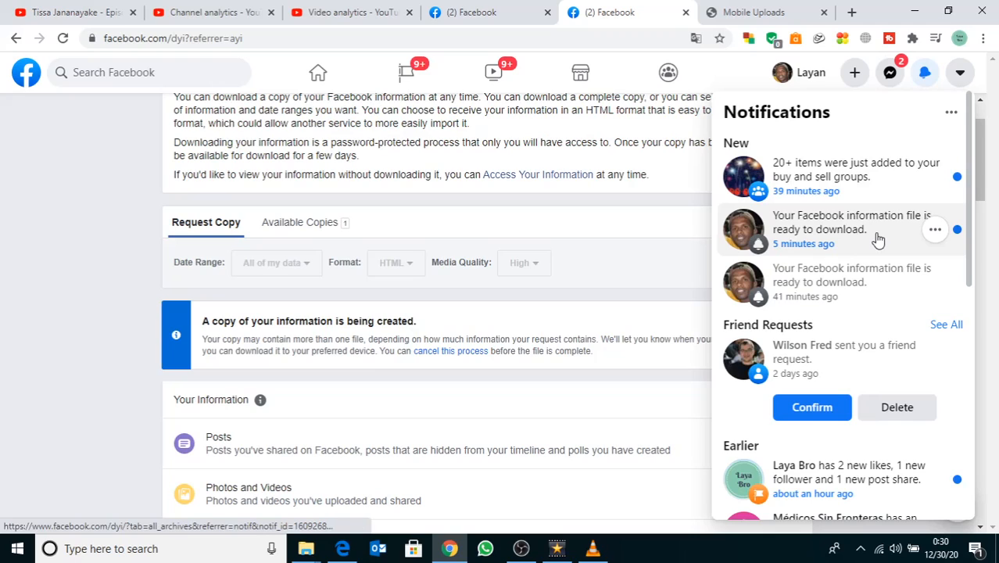
left_click(852, 229)
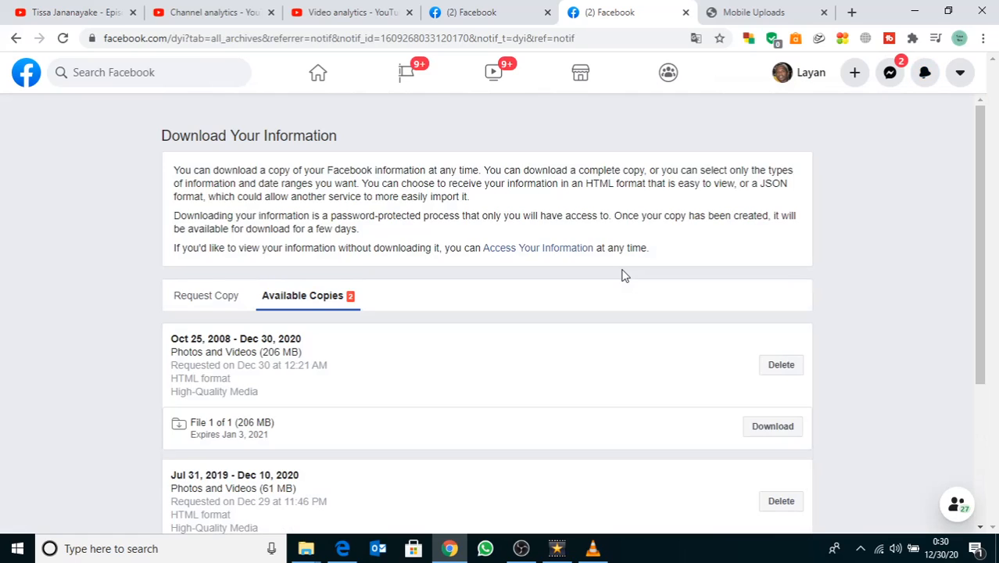
mouse_move(917, 313)
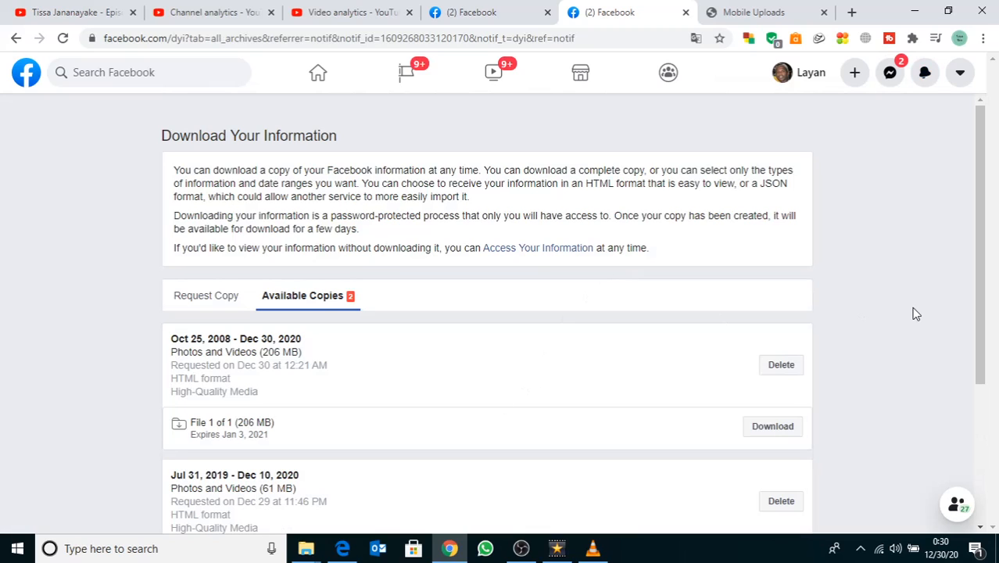
Download the 206 MB Photos and Videos copy, re-entering the account password to confirm
scroll("down", 3)
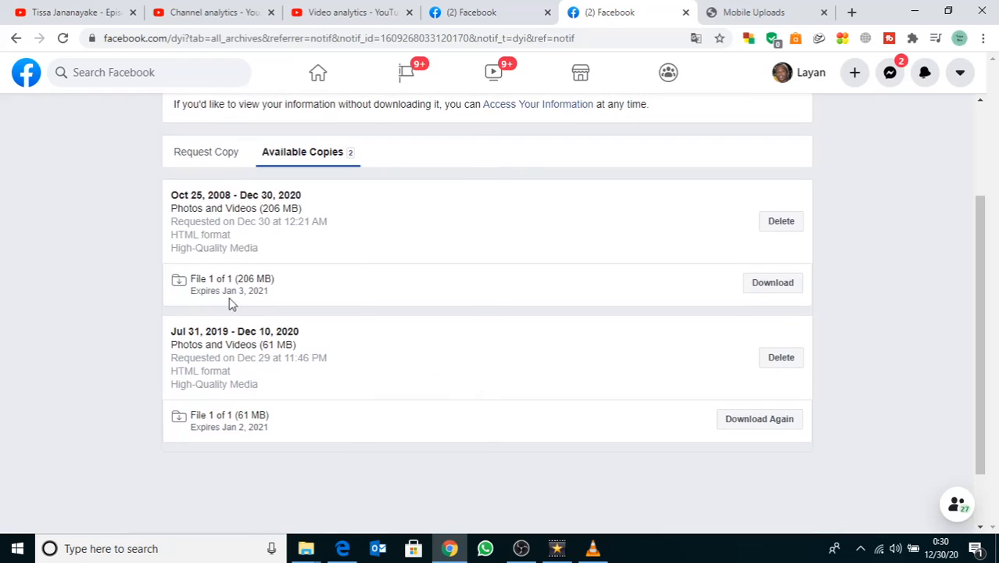
mouse_move(774, 282)
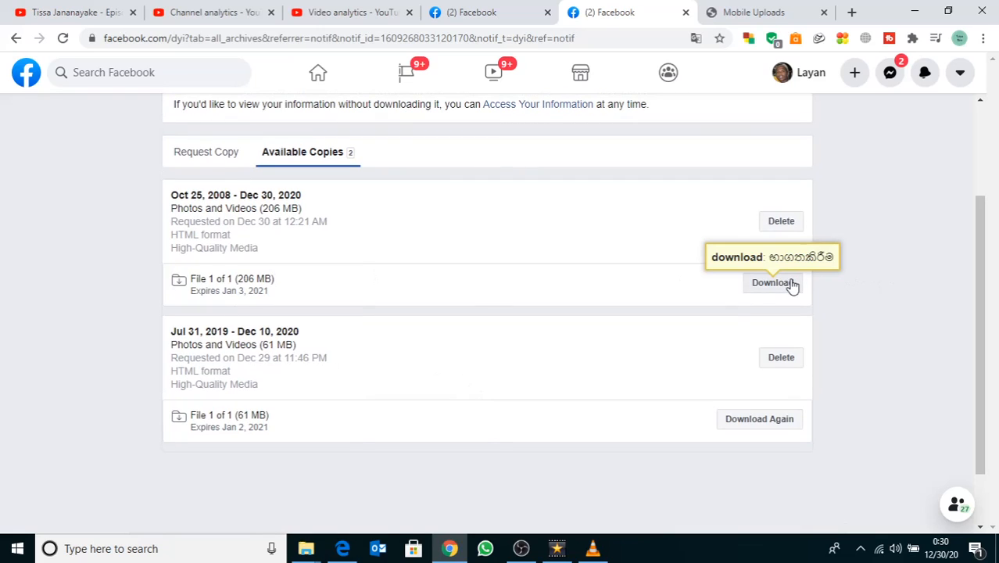
left_click(773, 282)
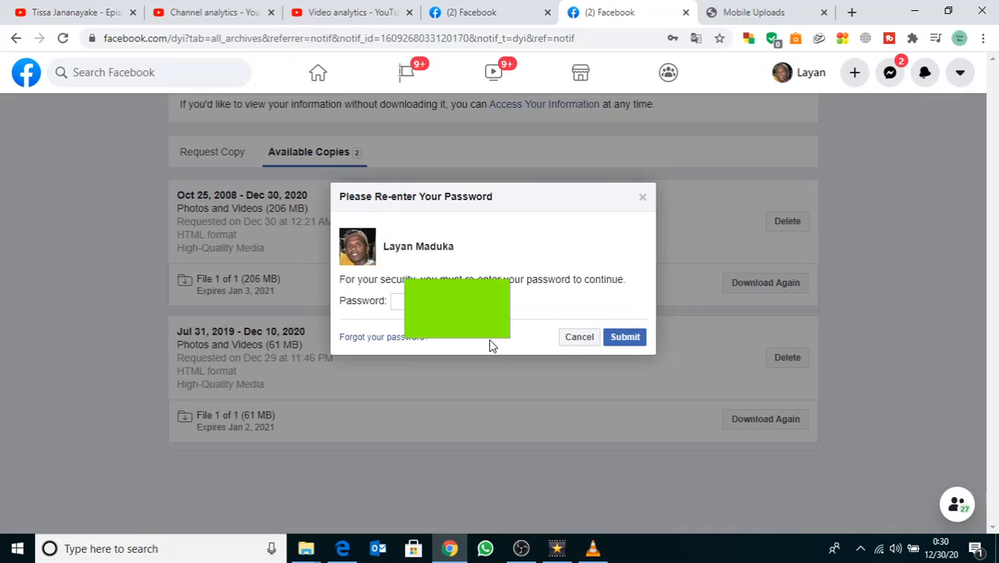
type("•")
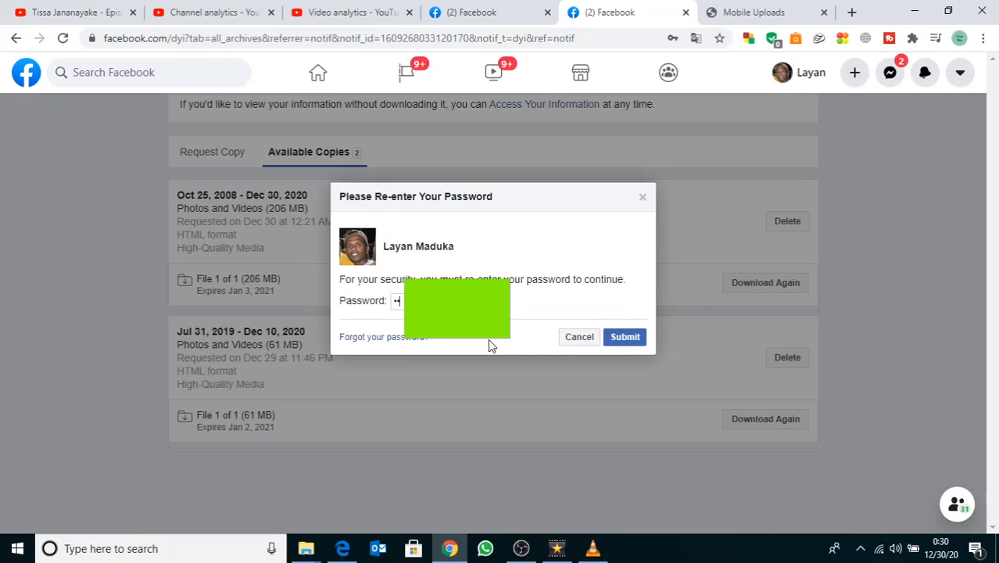
type("••••")
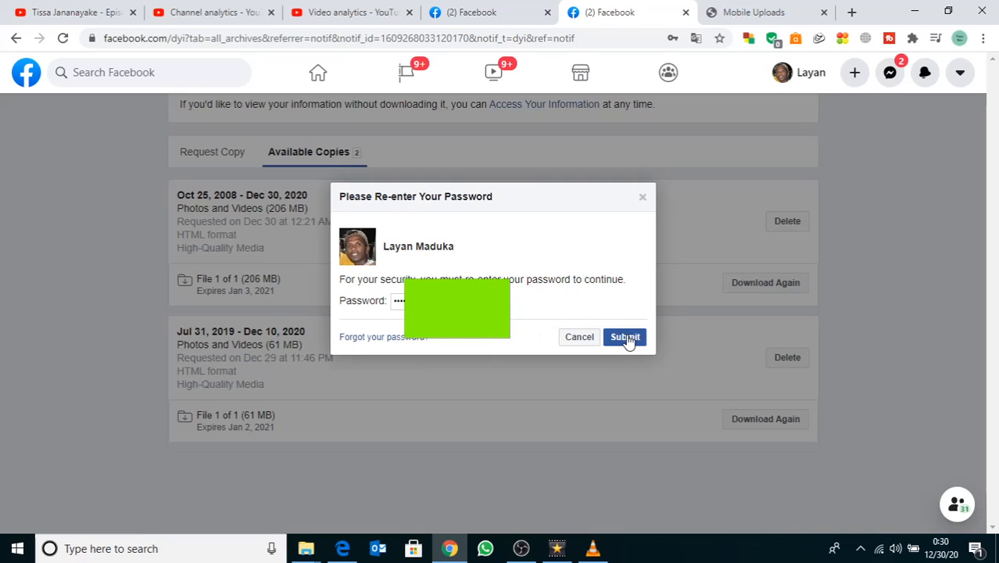
left_click(625, 337)
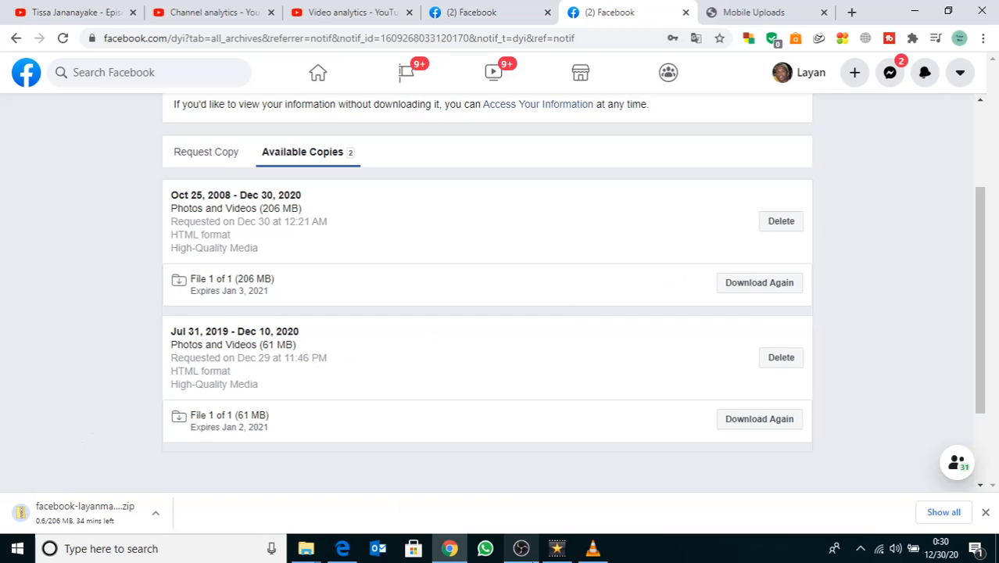
left_click(422, 13)
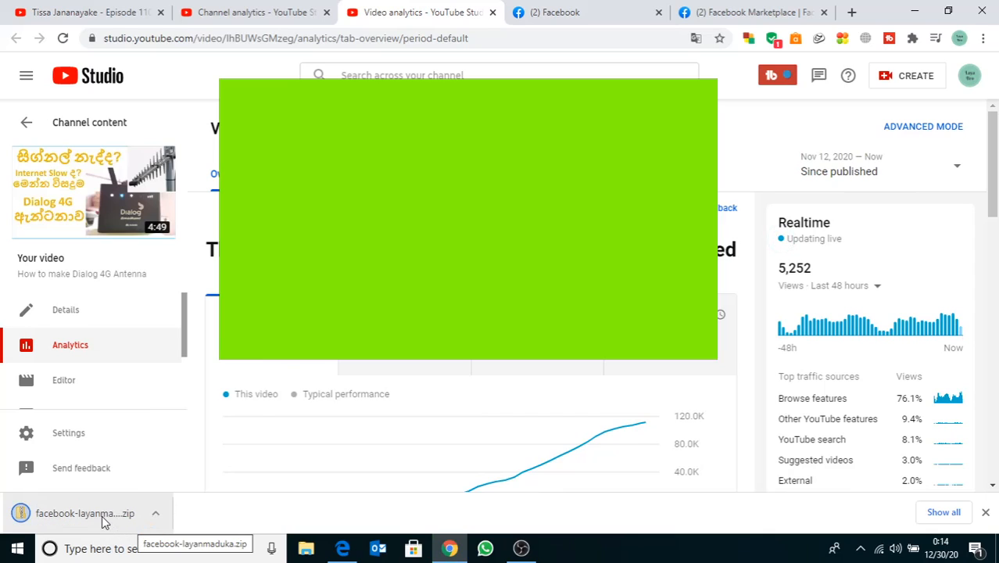
In modem > New folder, extract the Facebook zip in place with 7-Zip Extract Here
left_click(157, 513)
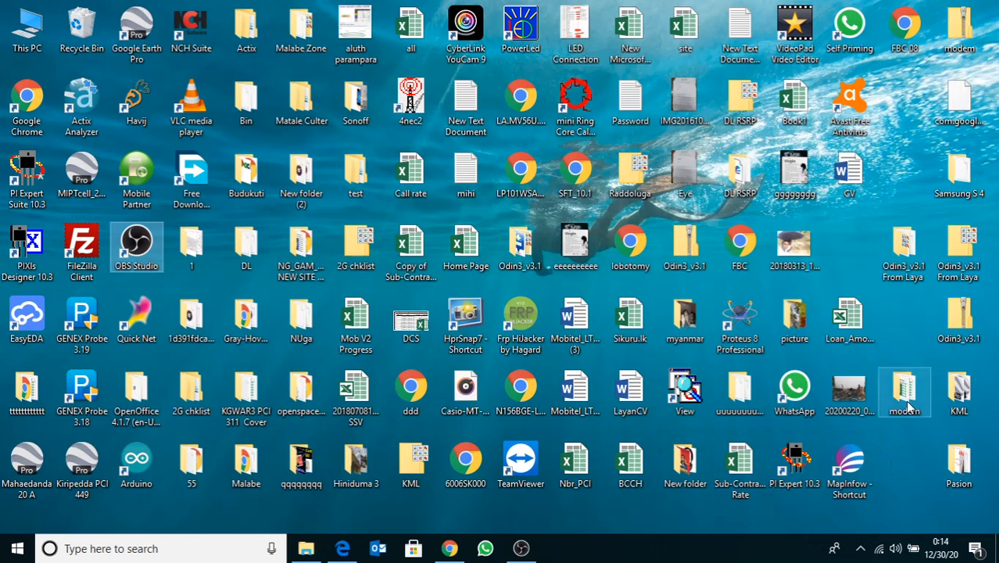
double_click(904, 391)
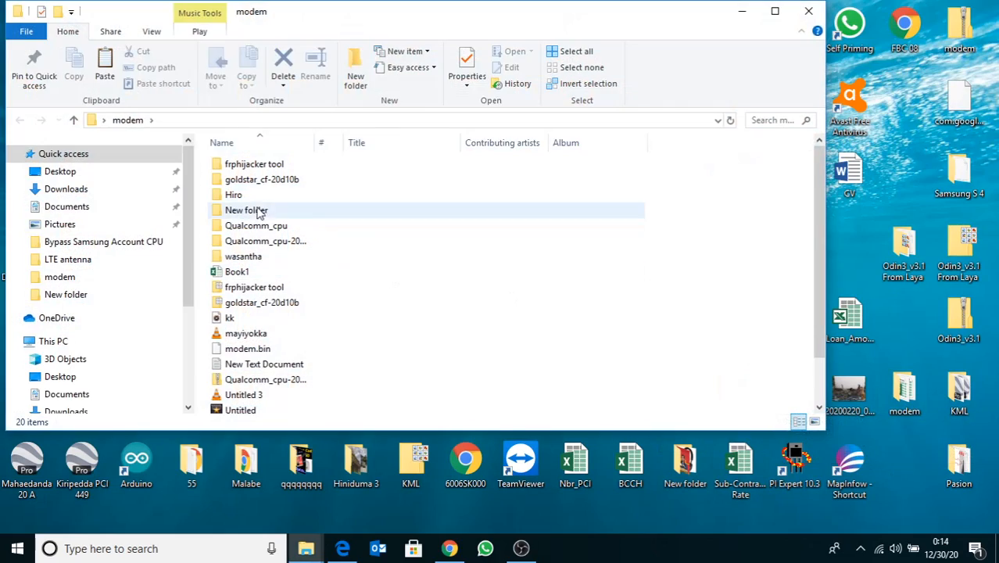
double_click(247, 210)
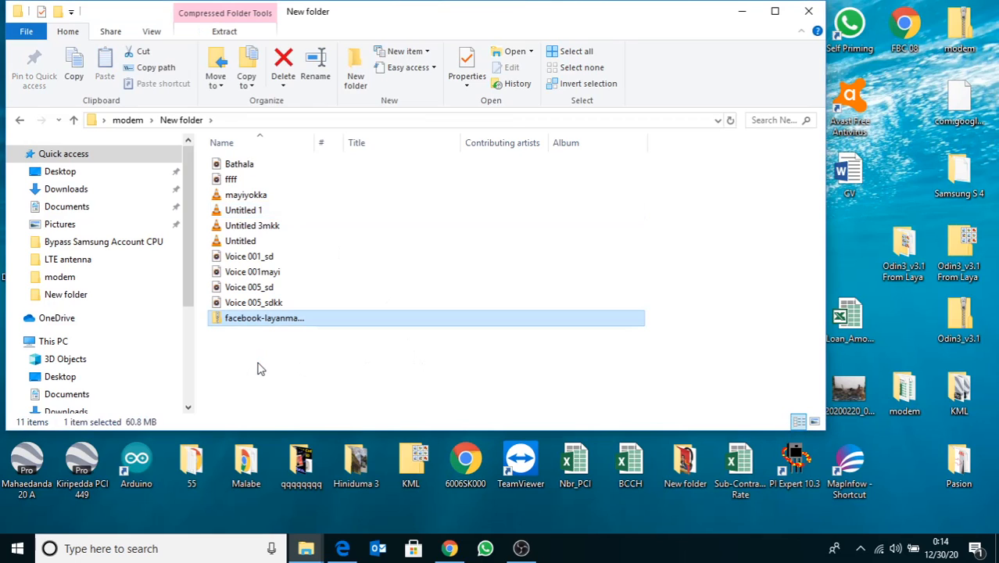
right_click(264, 318)
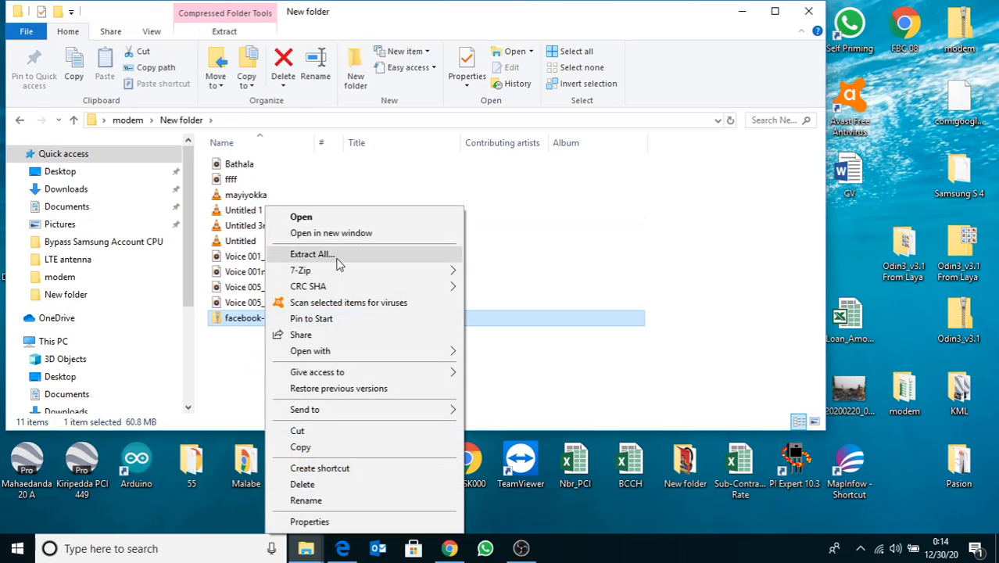
mouse_move(301, 269)
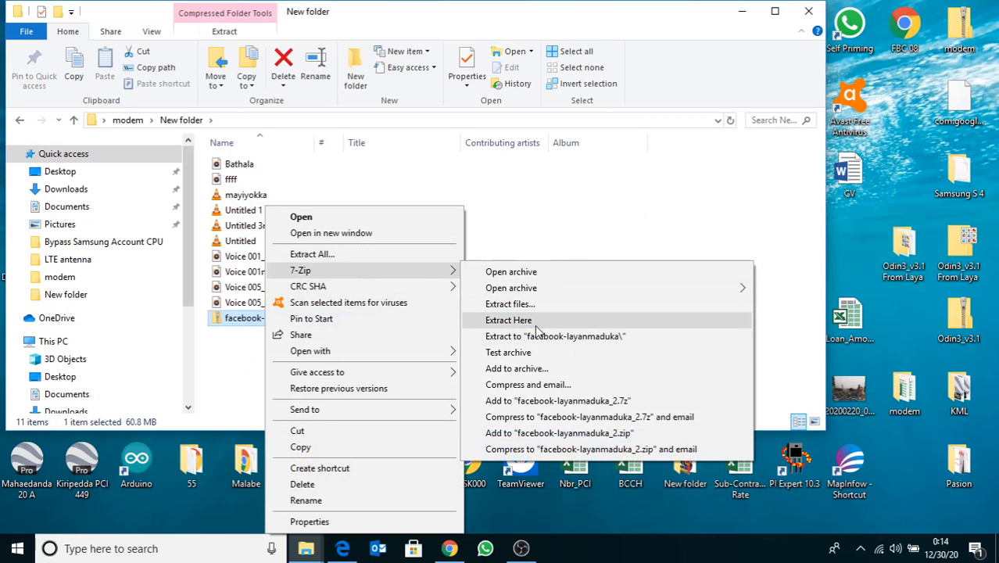
left_click(509, 319)
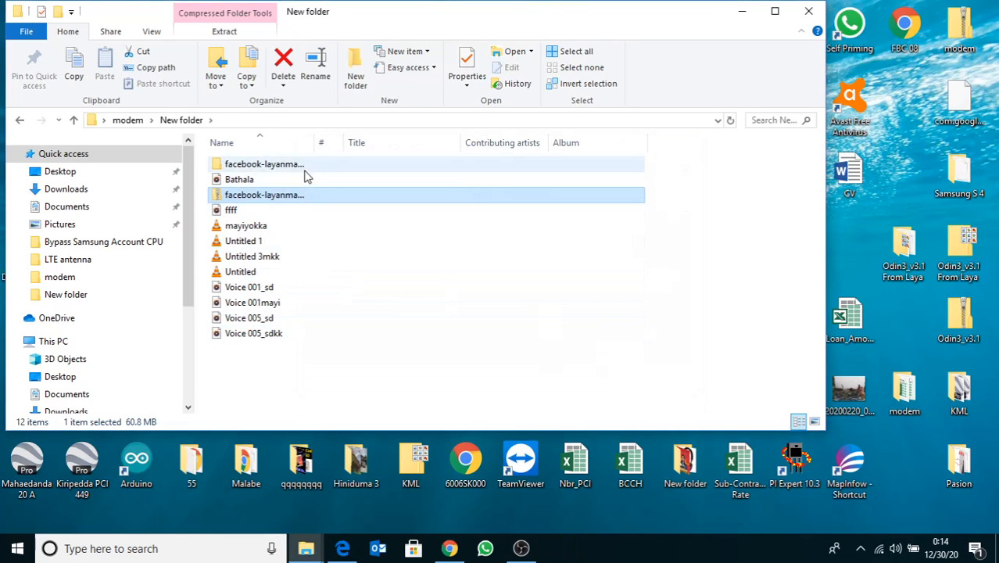
Browse the extracted facebook-layanmaduka > photos_and_videos > CoverPhotos folder, then return to the archive root
double_click(263, 193)
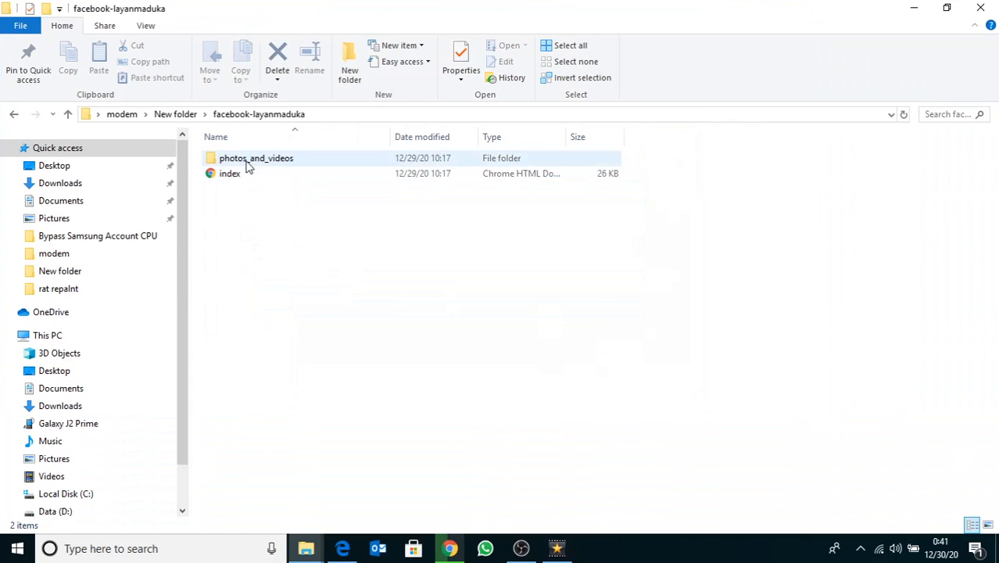
double_click(255, 158)
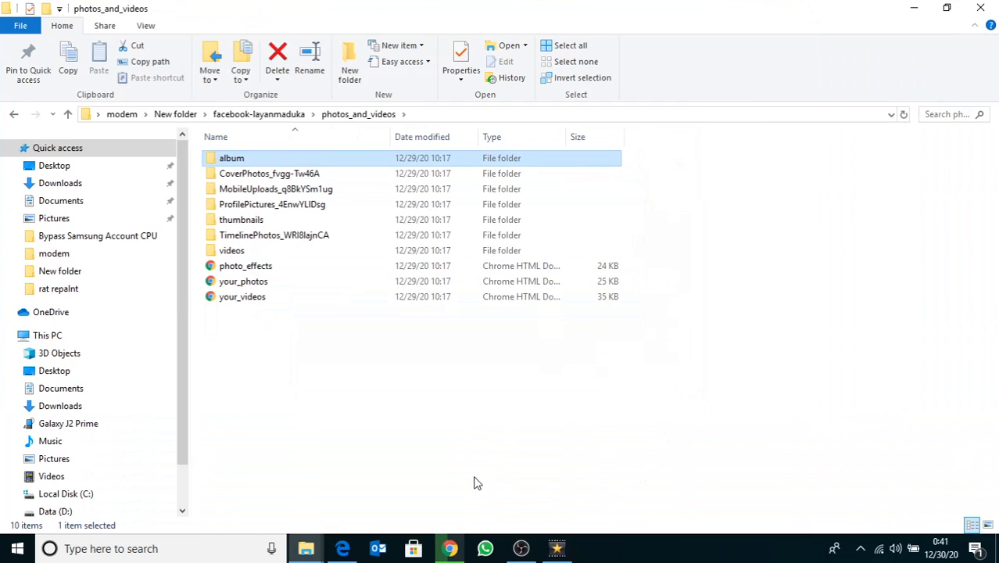
mouse_move(275, 188)
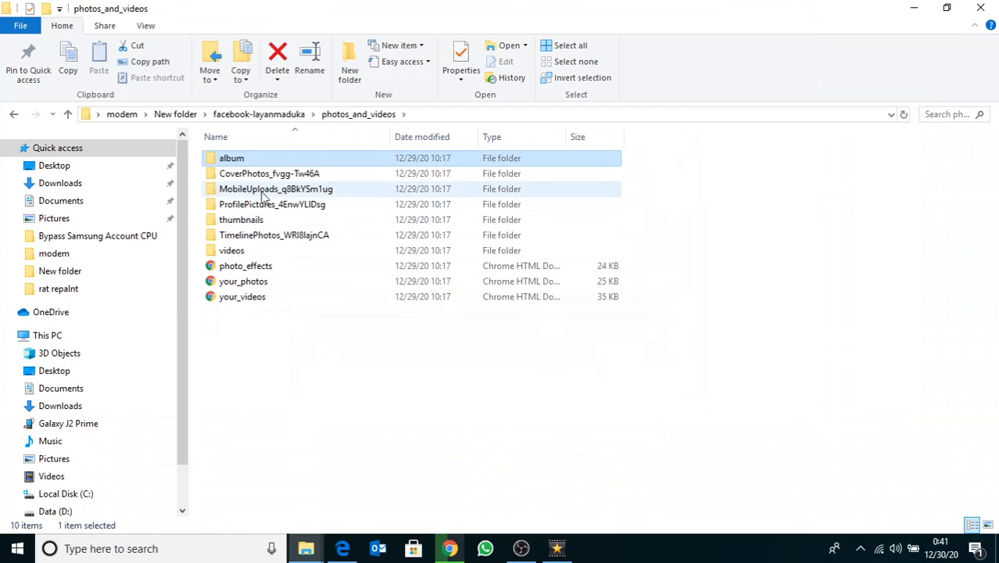
left_click(269, 172)
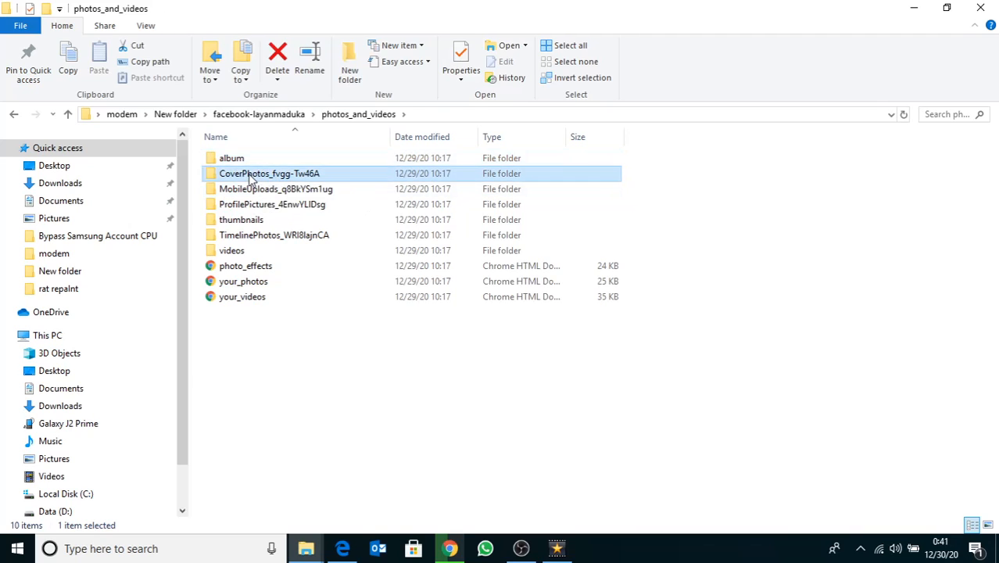
double_click(269, 172)
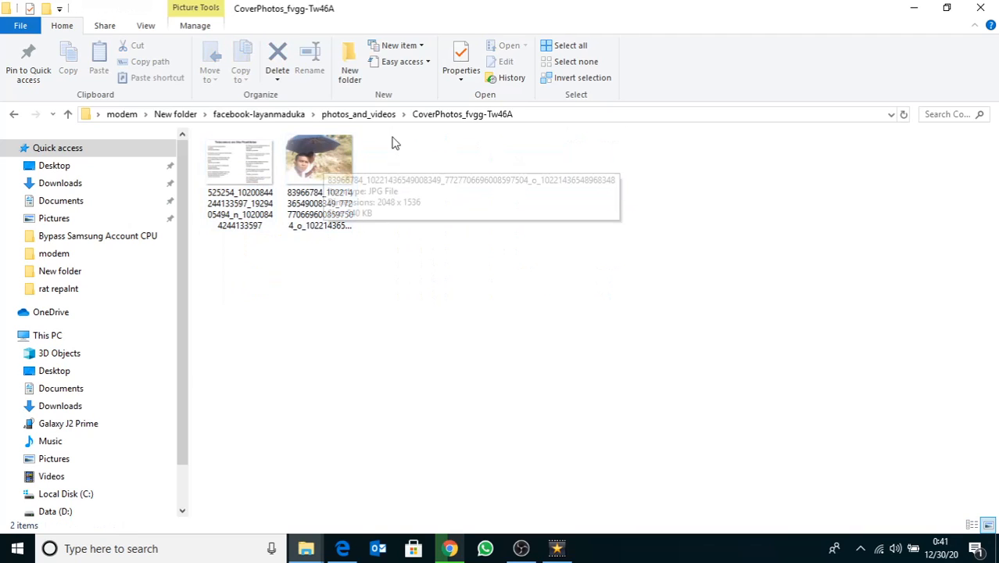
left_click(12, 115)
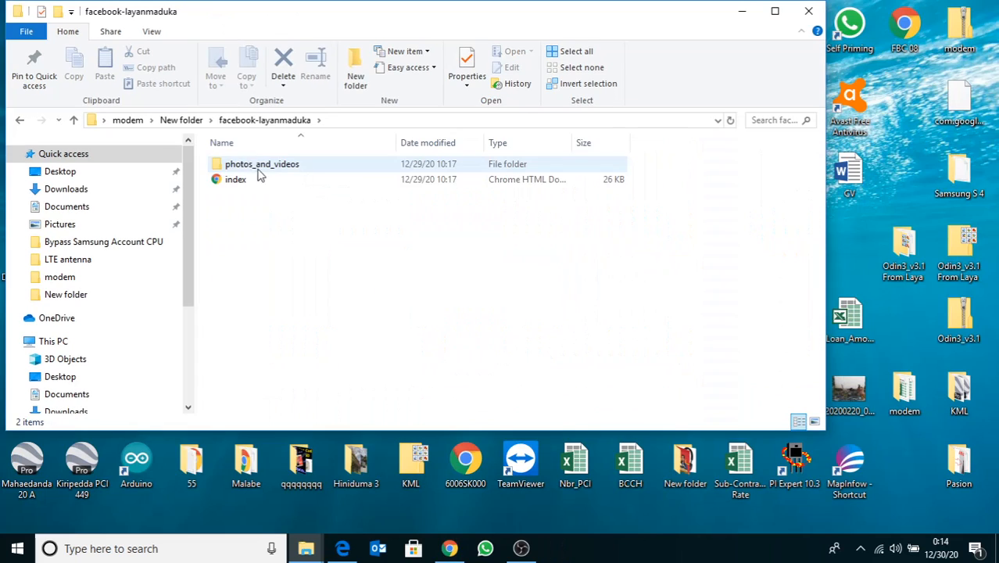
Launch the archive's index.html in Chrome and view its Your Photos page
left_click(234, 178)
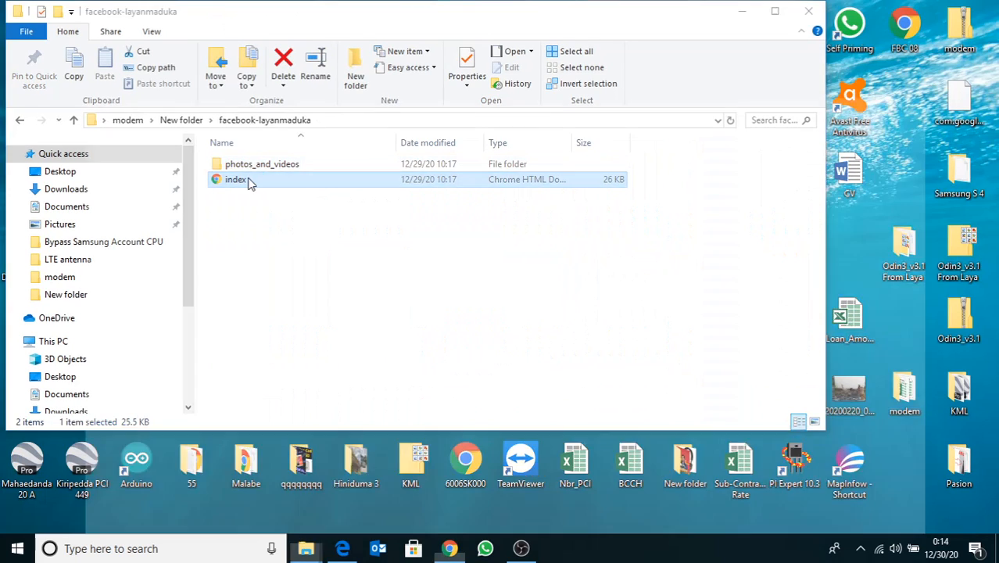
double_click(236, 178)
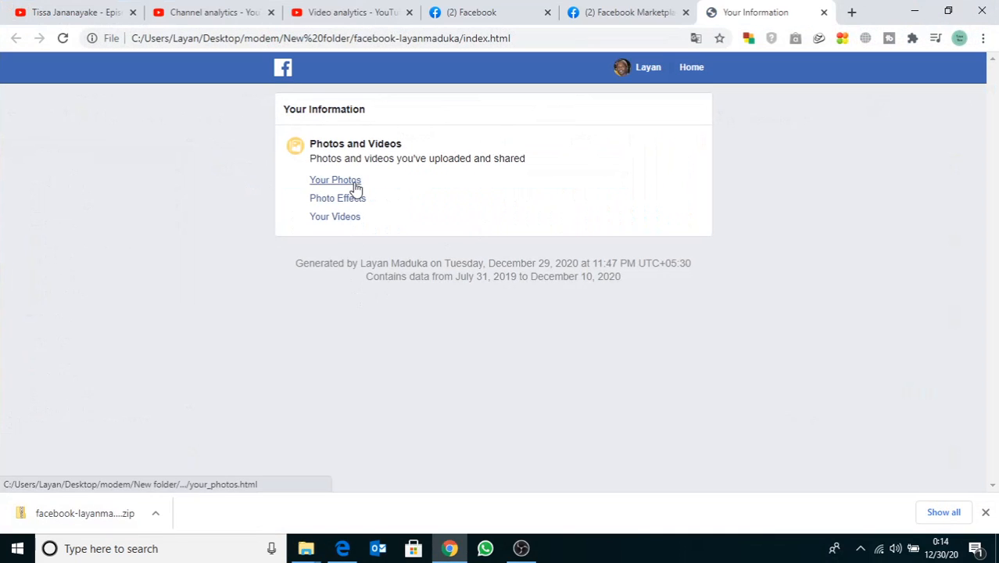
left_click(334, 180)
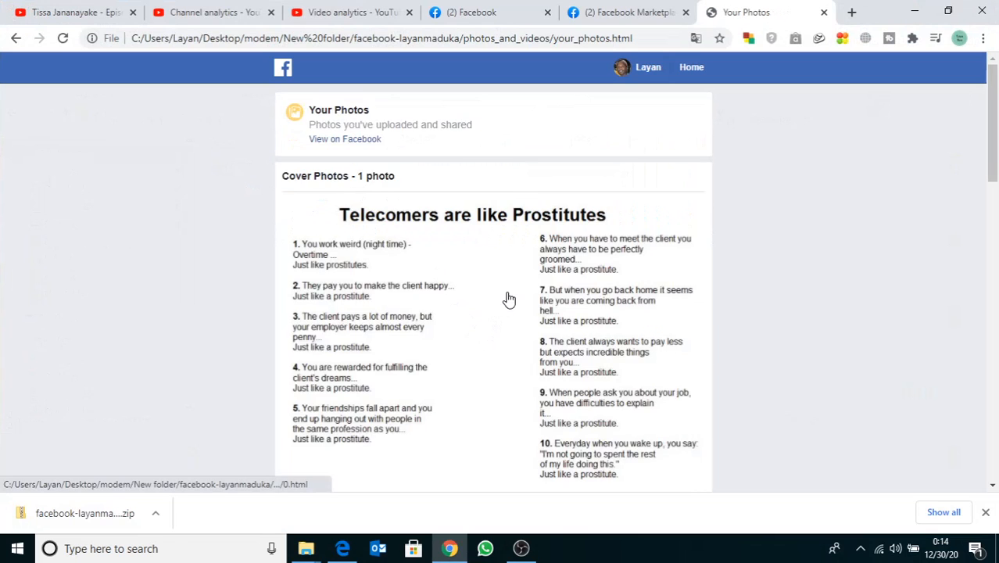